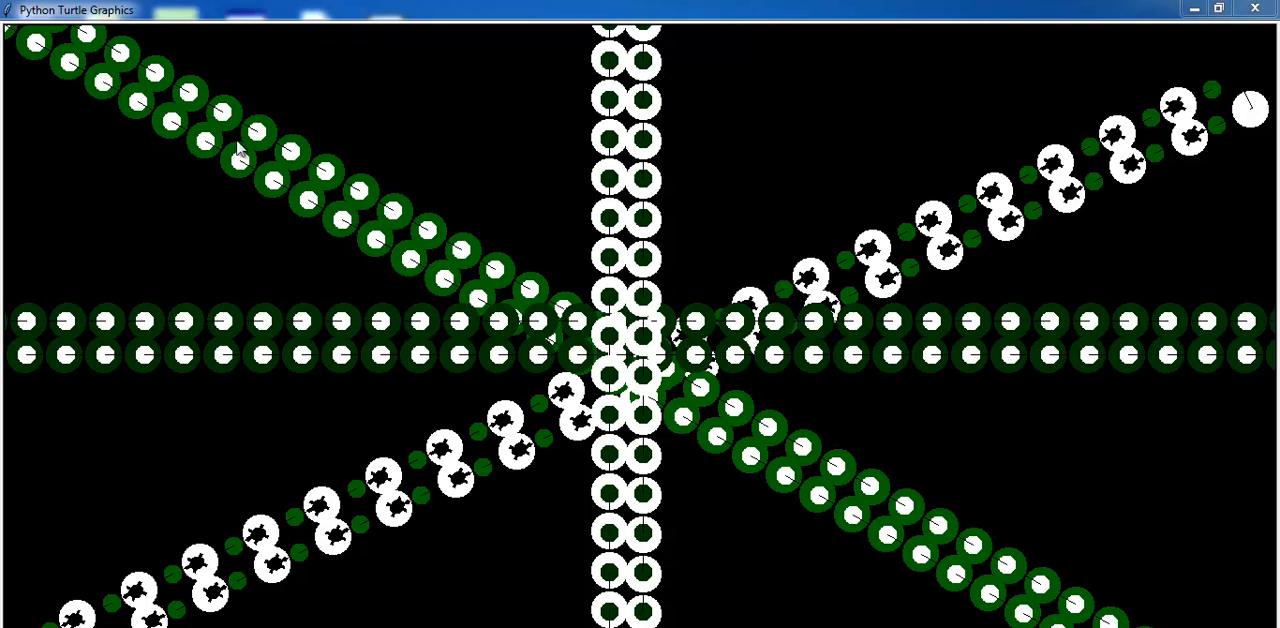
{"action": "mouse_move", "coordinate": [650, 60]}
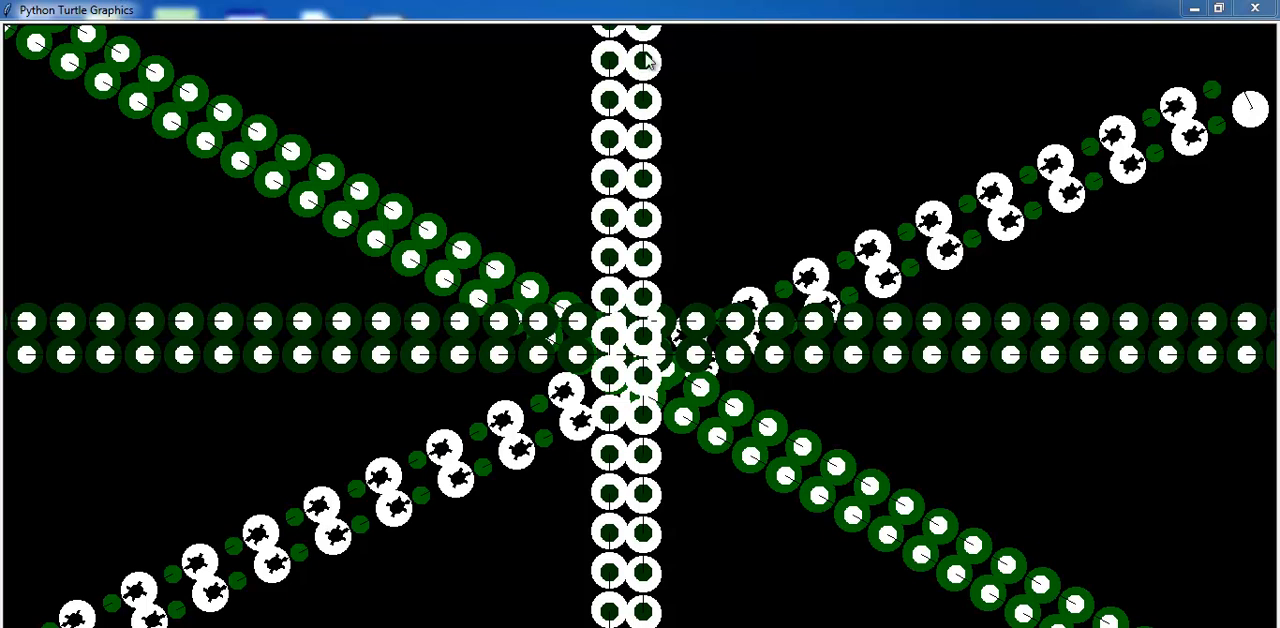
{"action": "mouse_move", "coordinate": [650, 437]}
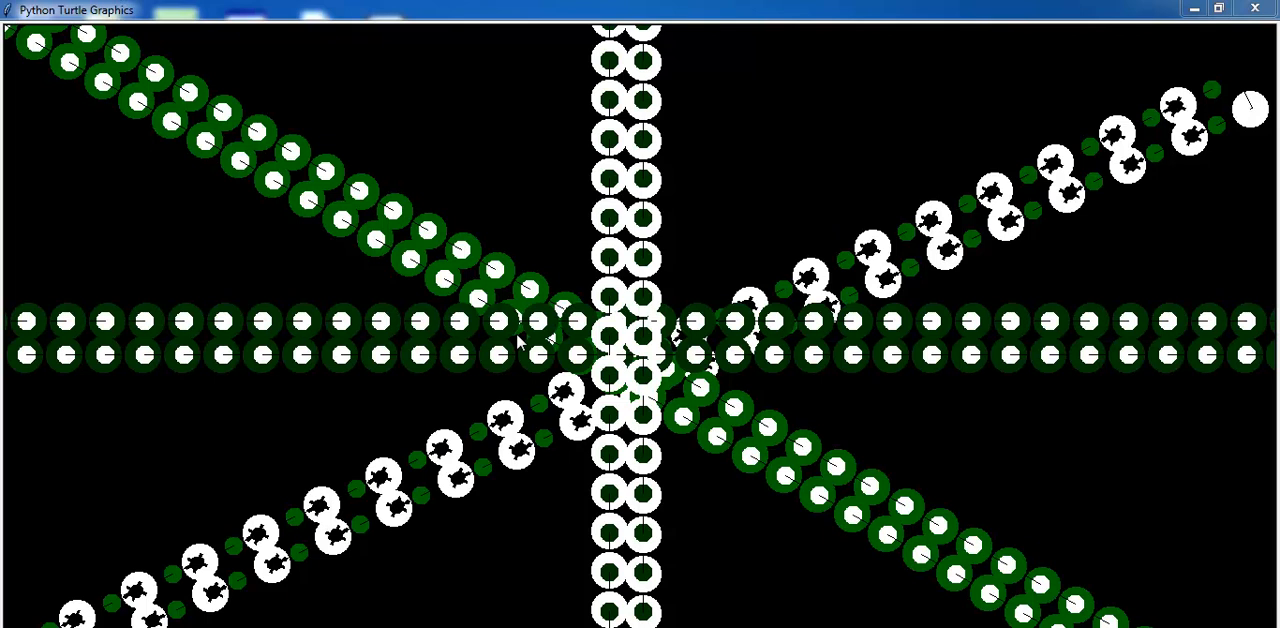
{"action": "mouse_move", "coordinate": [635, 255]}
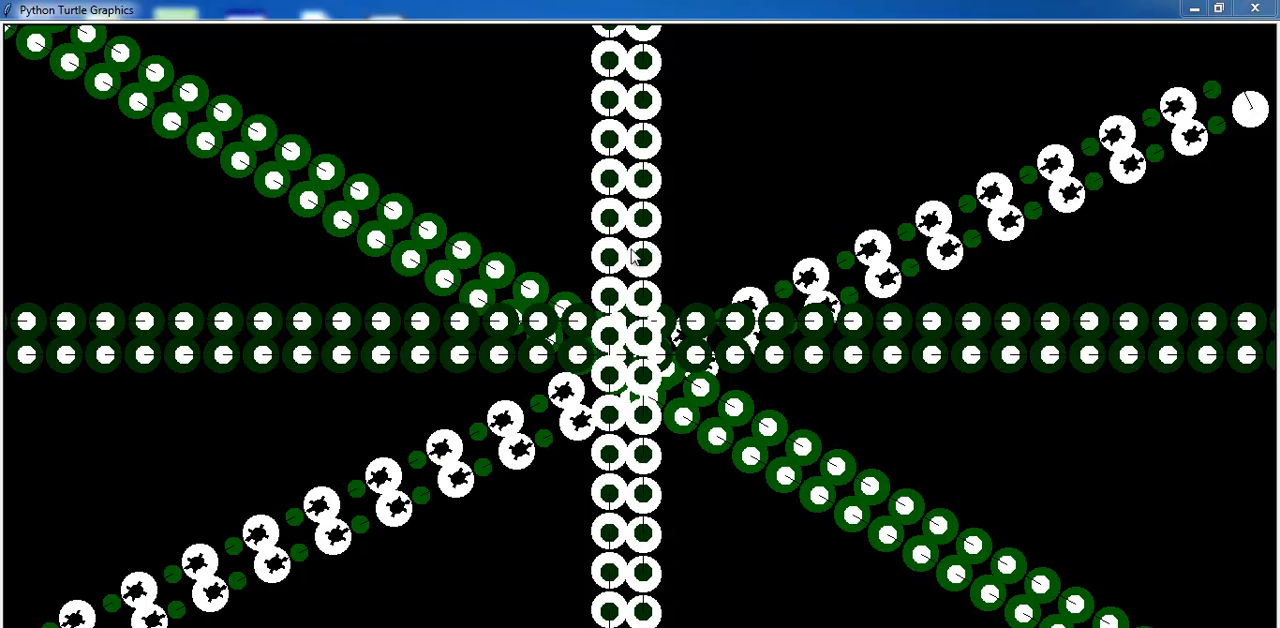
{"action": "mouse_move", "coordinate": [620, 240]}
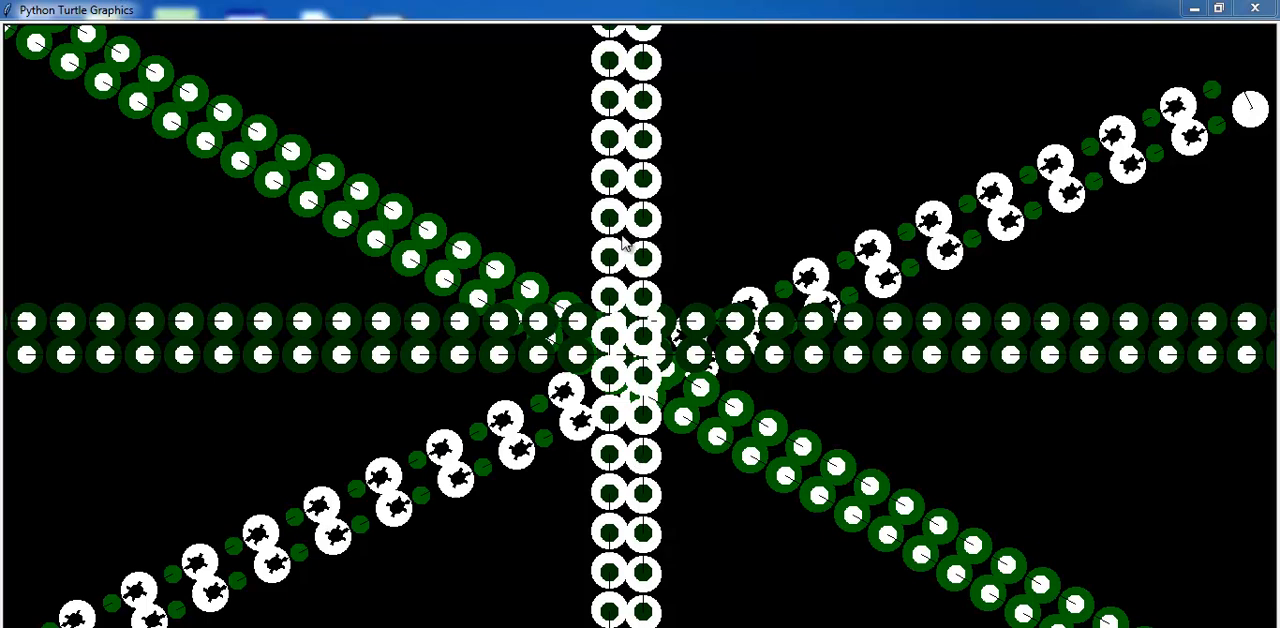
{"action": "mouse_move", "coordinate": [530, 285]}
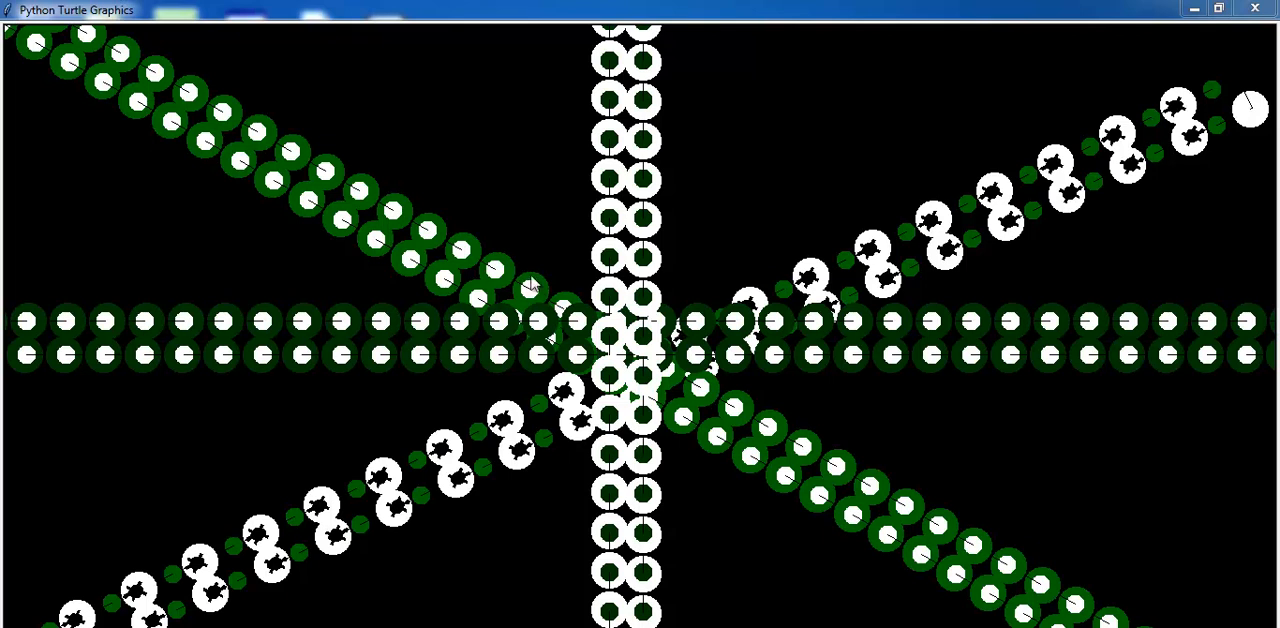
{"action": "mouse_move", "coordinate": [618, 278]}
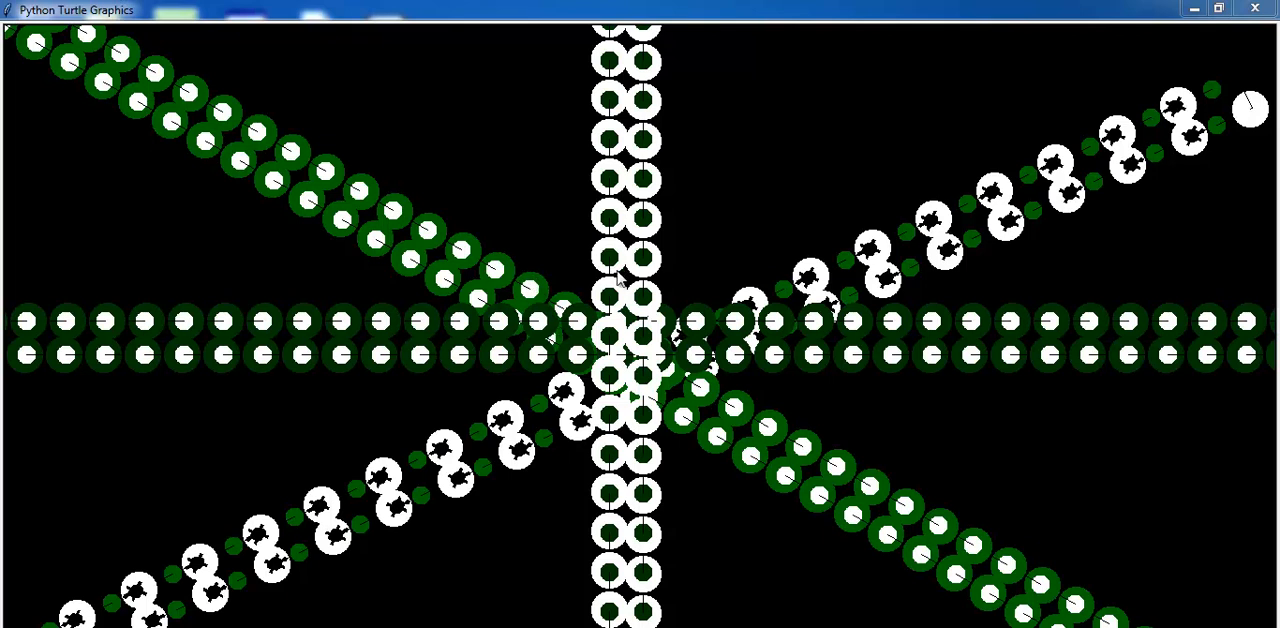
{"action": "mouse_move", "coordinate": [1035, 442]}
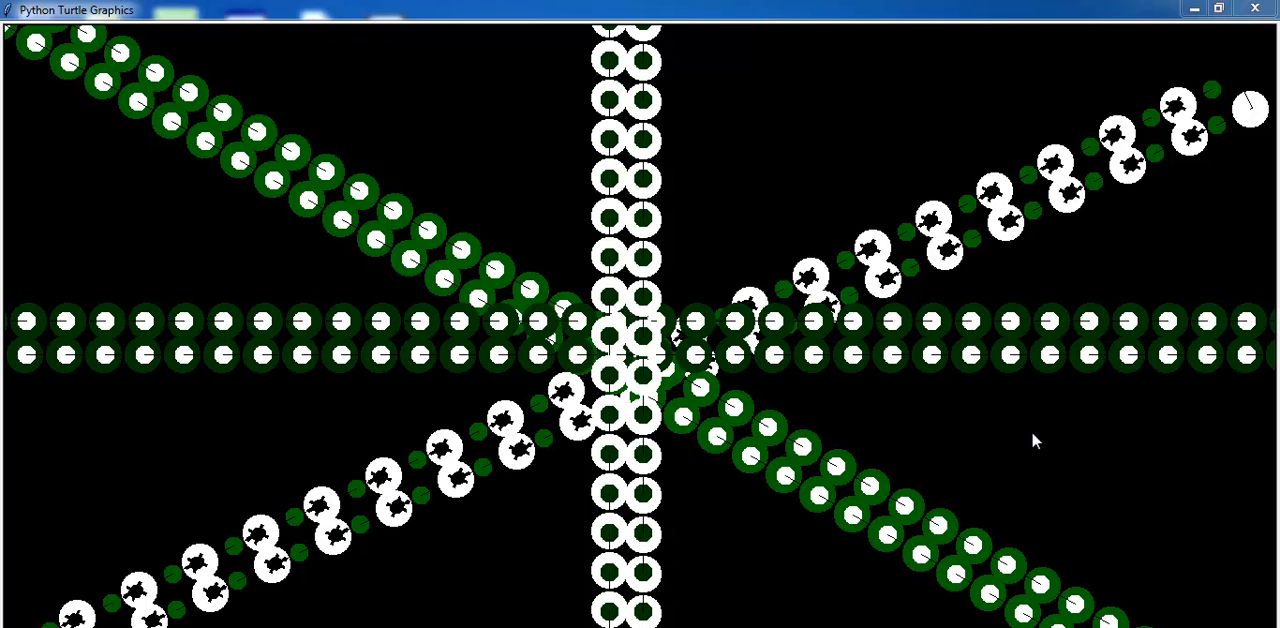
{"action": "mouse_move", "coordinate": [693, 593]}
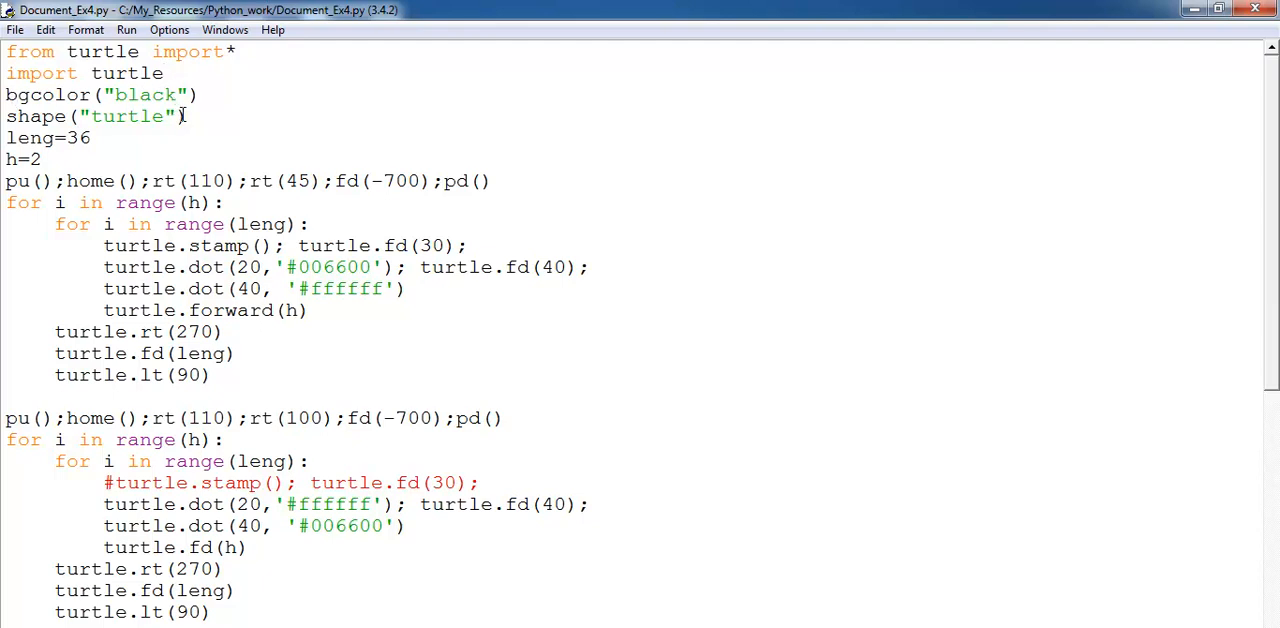
Highlight the turtle shape setting, the leng loop and variable, the stamp call, and the forward step of 30
{"action": "double_click", "coordinate": [124, 116]}
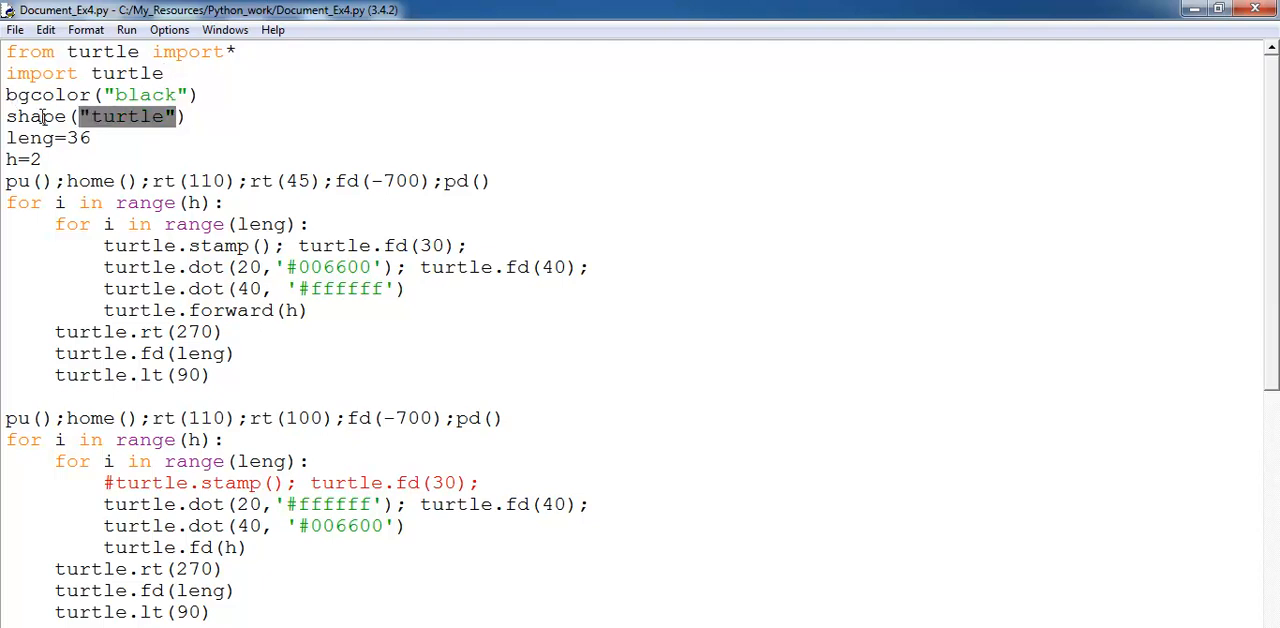
{"action": "left_click", "coordinate": [150, 116]}
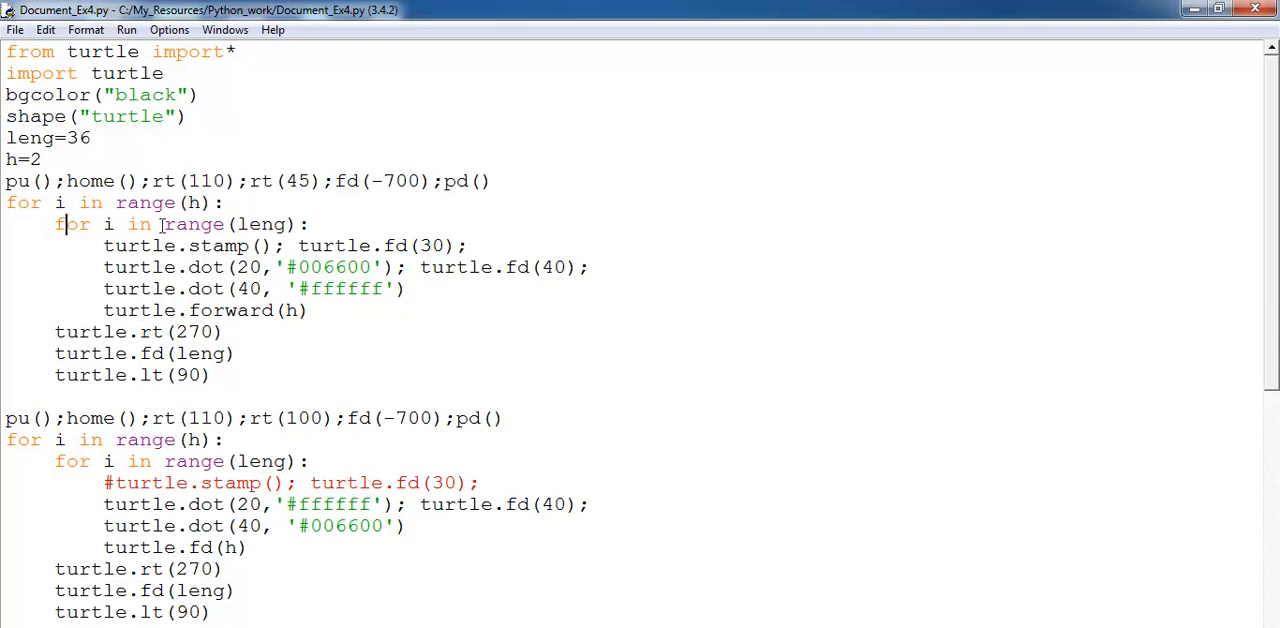
{"action": "double_click", "coordinate": [263, 224]}
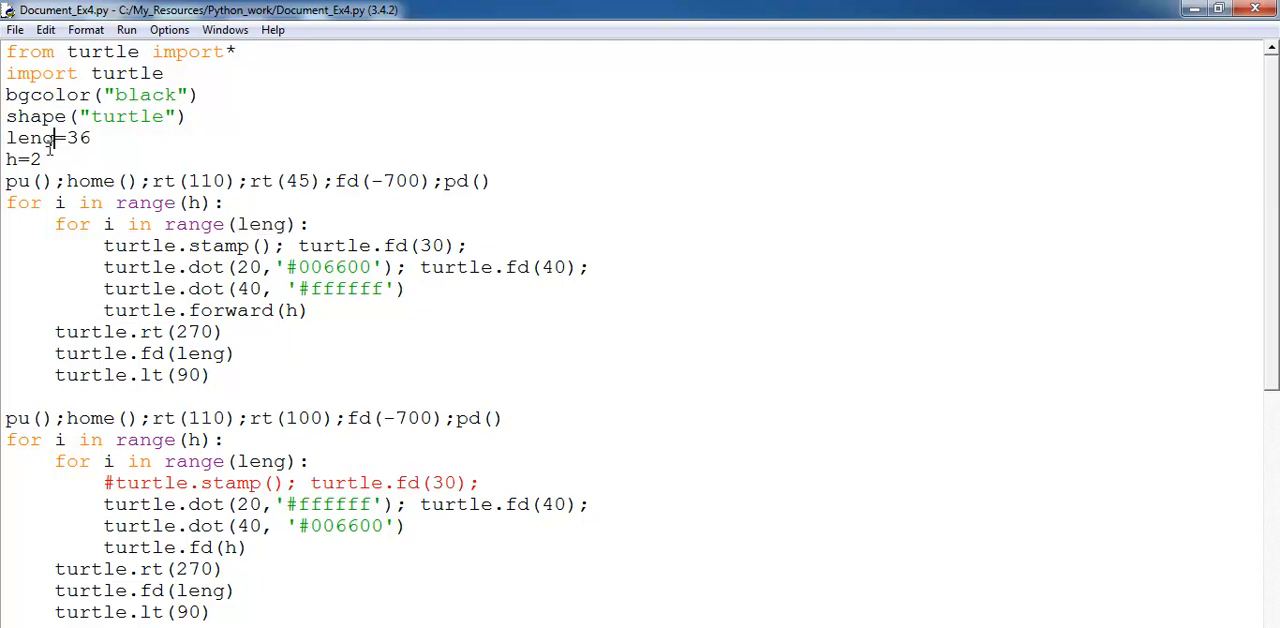
{"action": "double_click", "coordinate": [30, 138]}
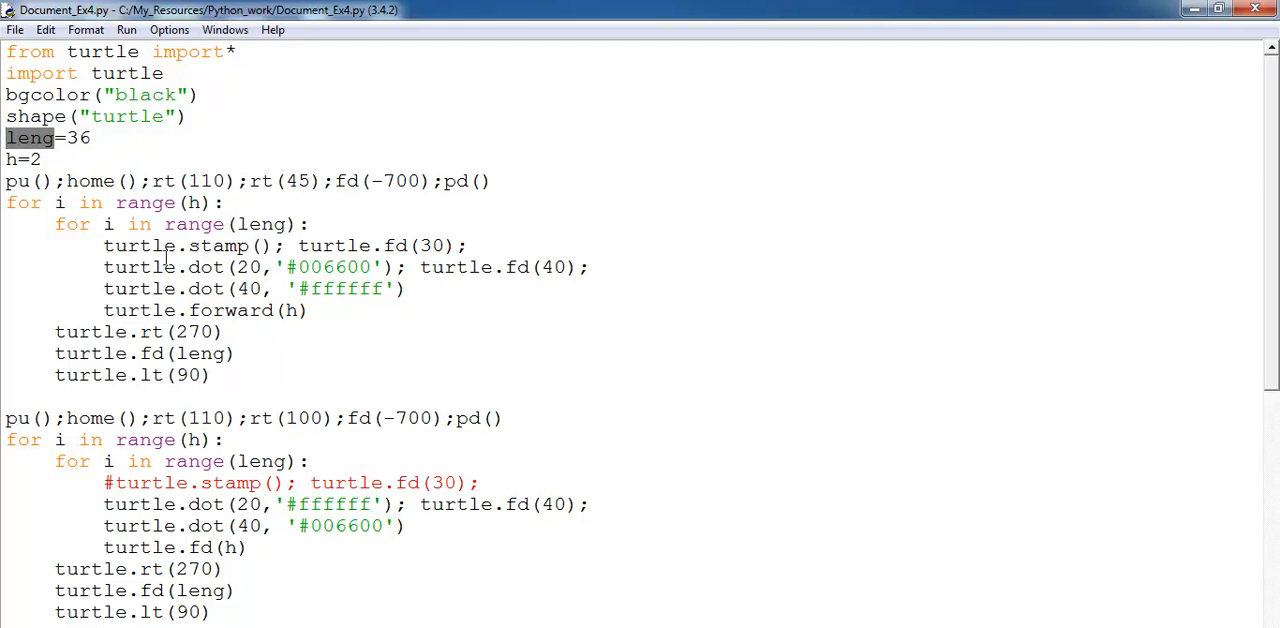
{"action": "mouse_move", "coordinate": [227, 247]}
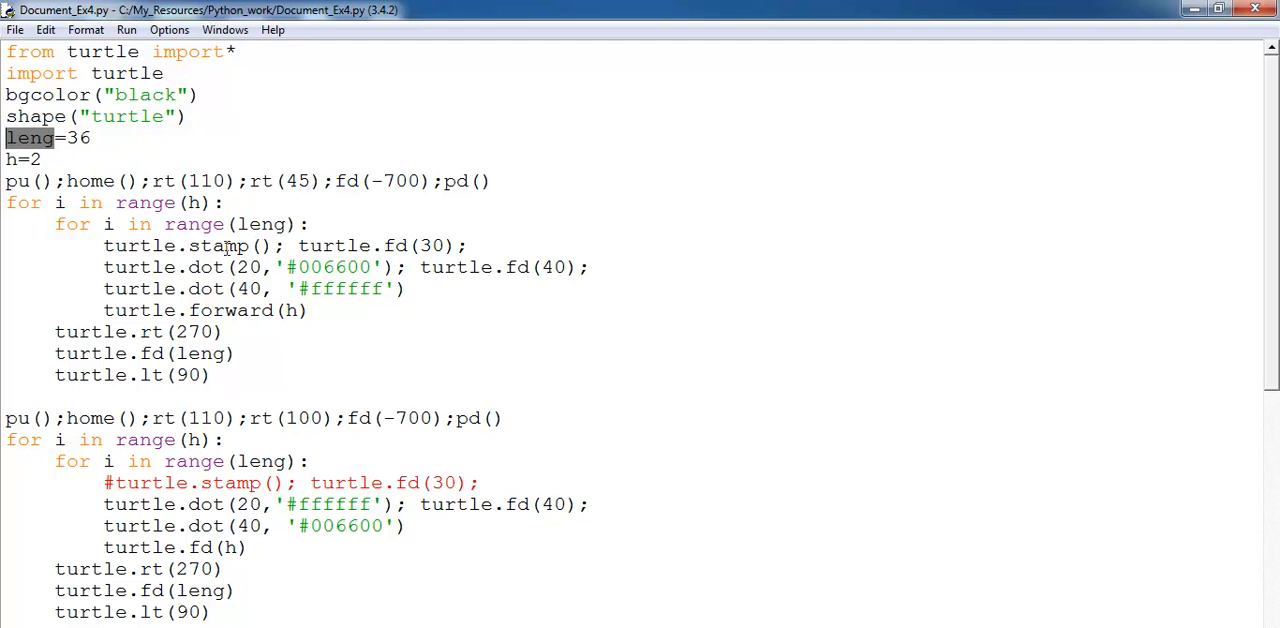
{"action": "double_click", "coordinate": [222, 246]}
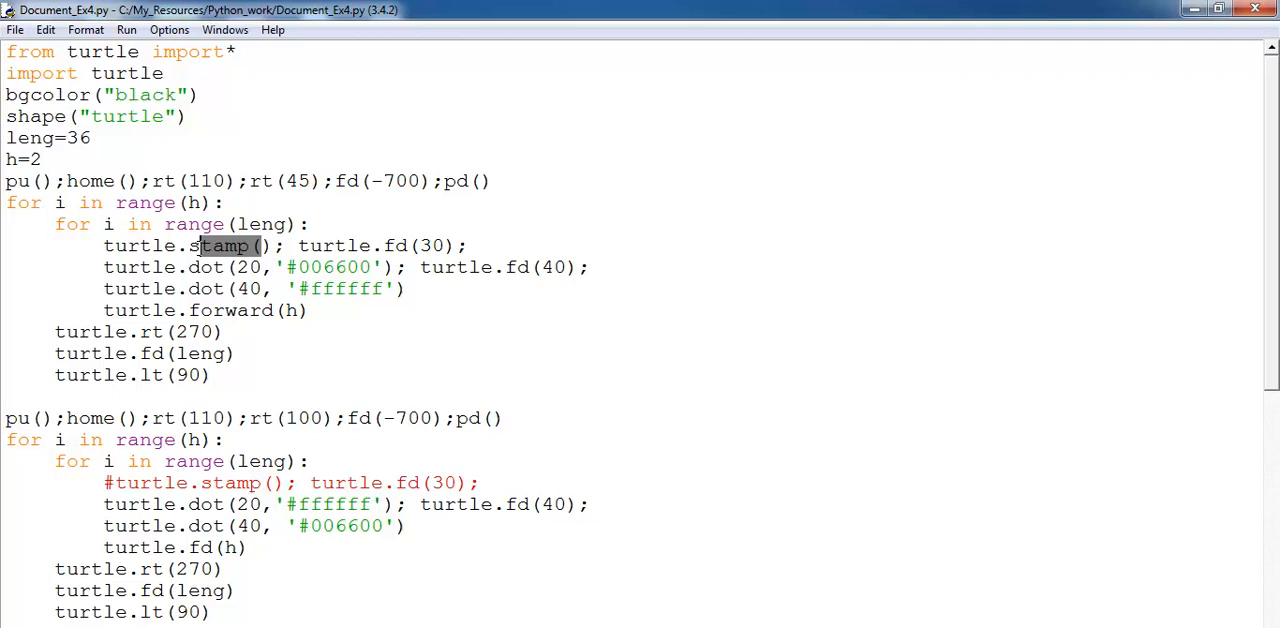
{"action": "mouse_move", "coordinate": [408, 246]}
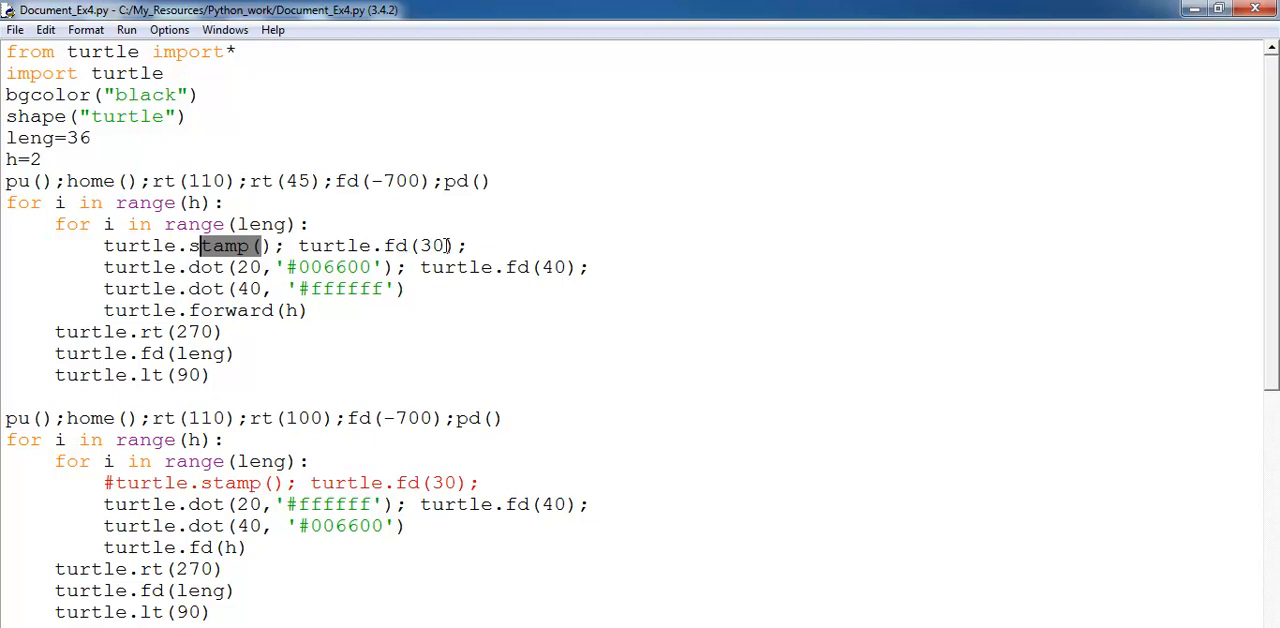
{"action": "double_click", "coordinate": [207, 267]}
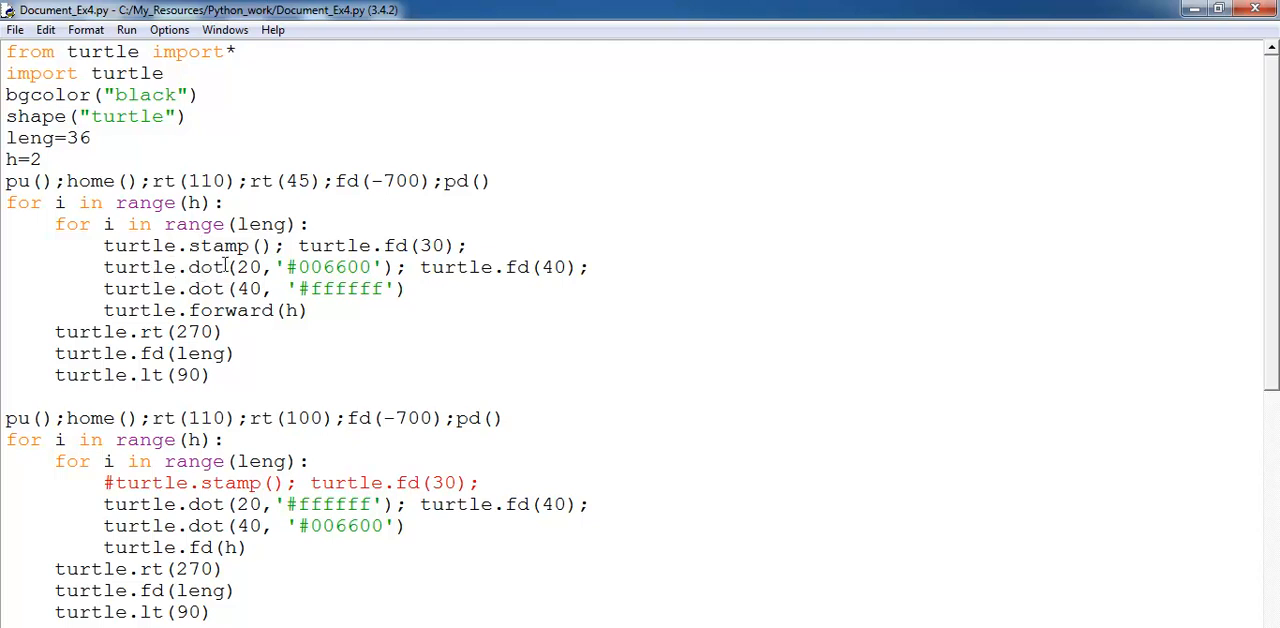
{"action": "left_click", "coordinate": [247, 267]}
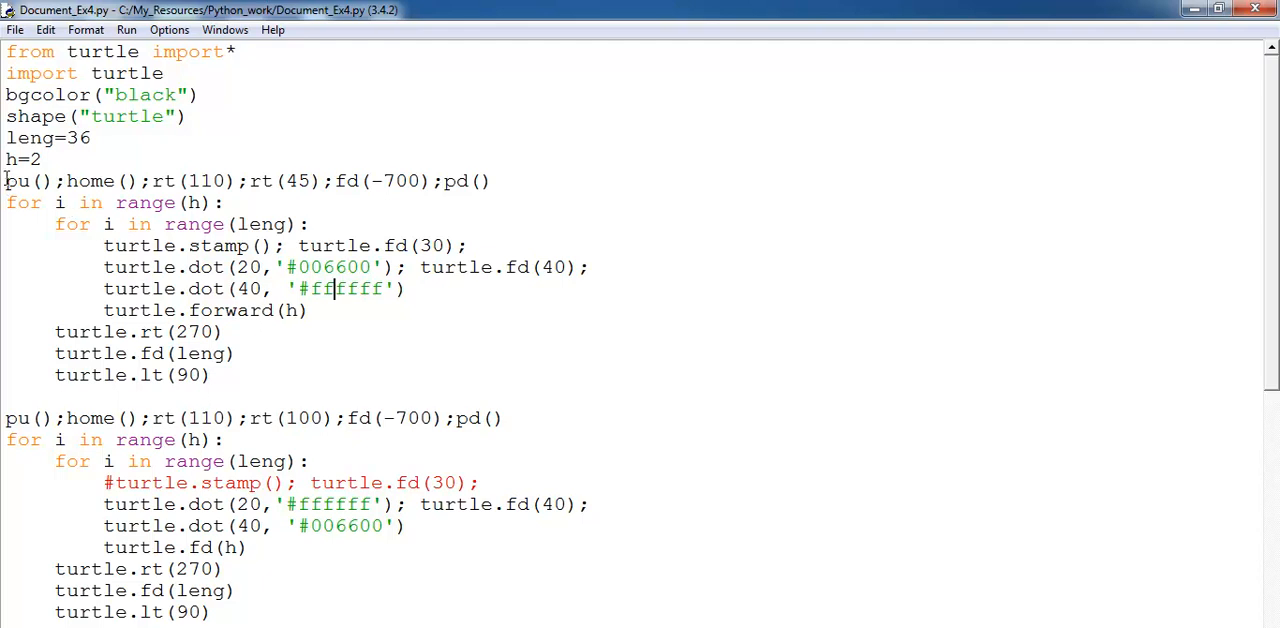
Select the drawing loop code, scroll down, and re-run the script
{"action": "left_click_drag", "start_coordinate": [5, 181], "coordinate": [209, 375]}
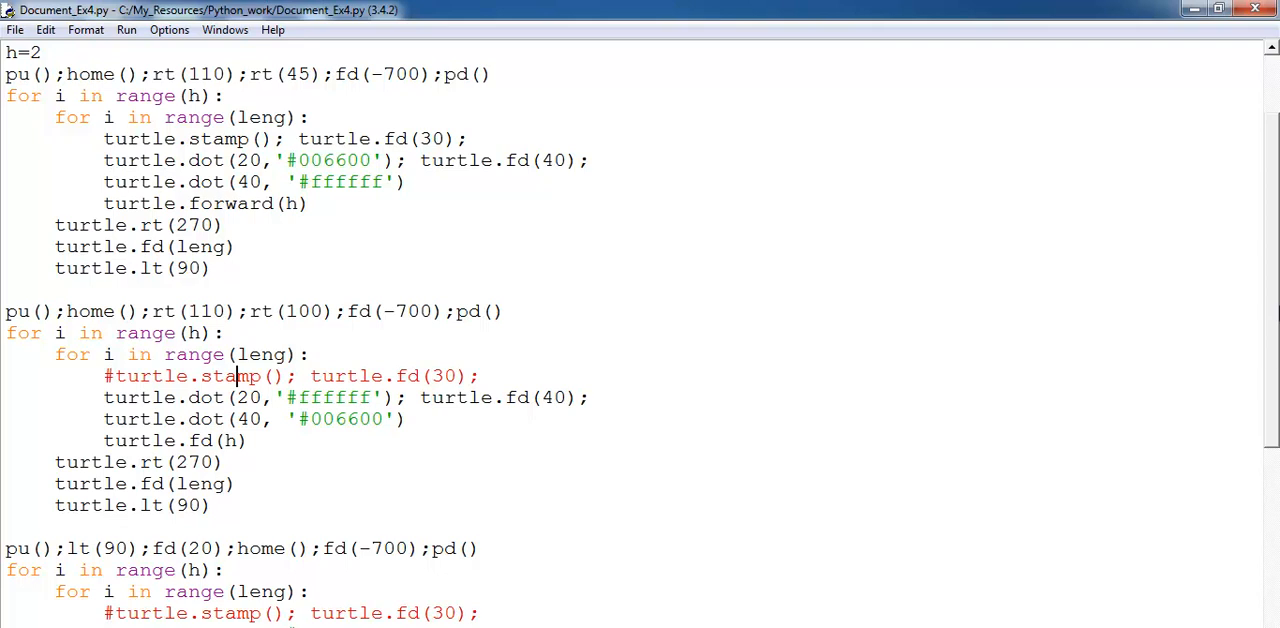
{"action": "scroll", "scroll_direction": "down", "scroll_amount": 3}
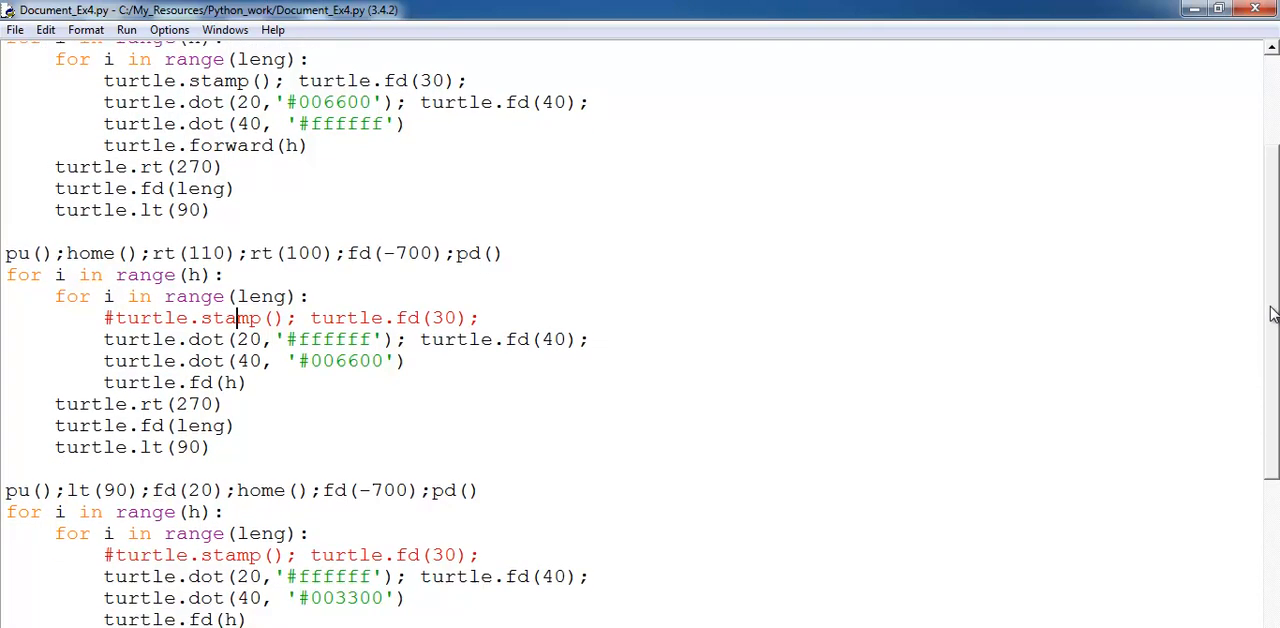
{"action": "scroll", "scroll_direction": "down", "scroll_amount": 3}
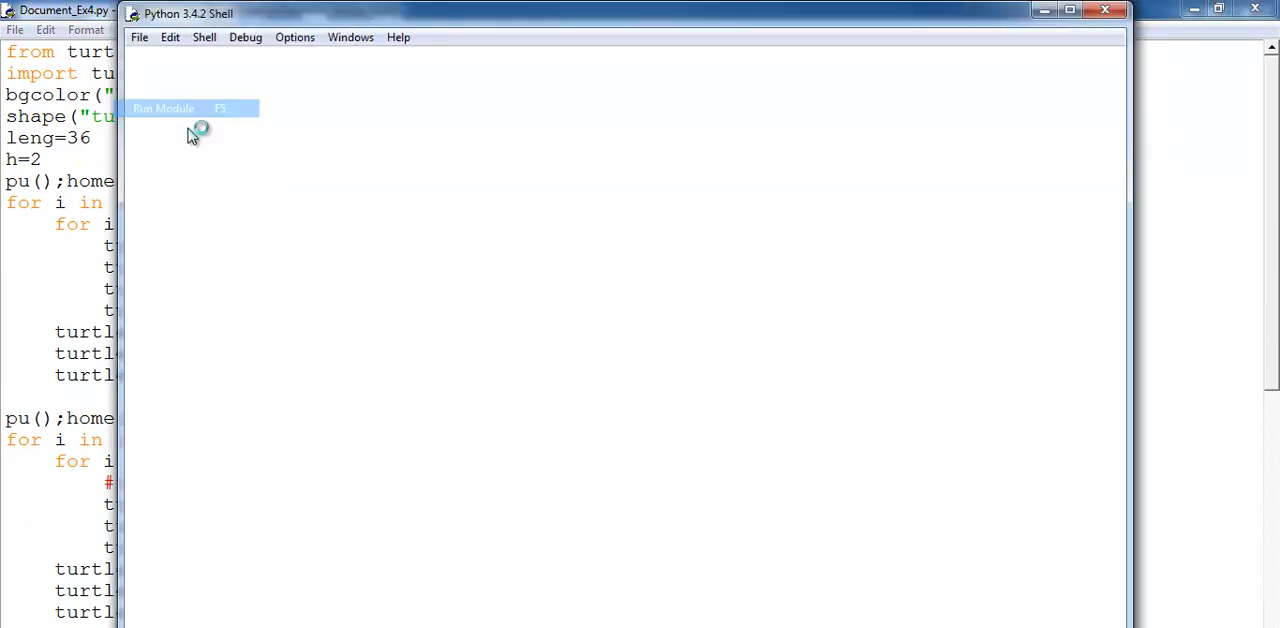
{"action": "left_click", "coordinate": [163, 108]}
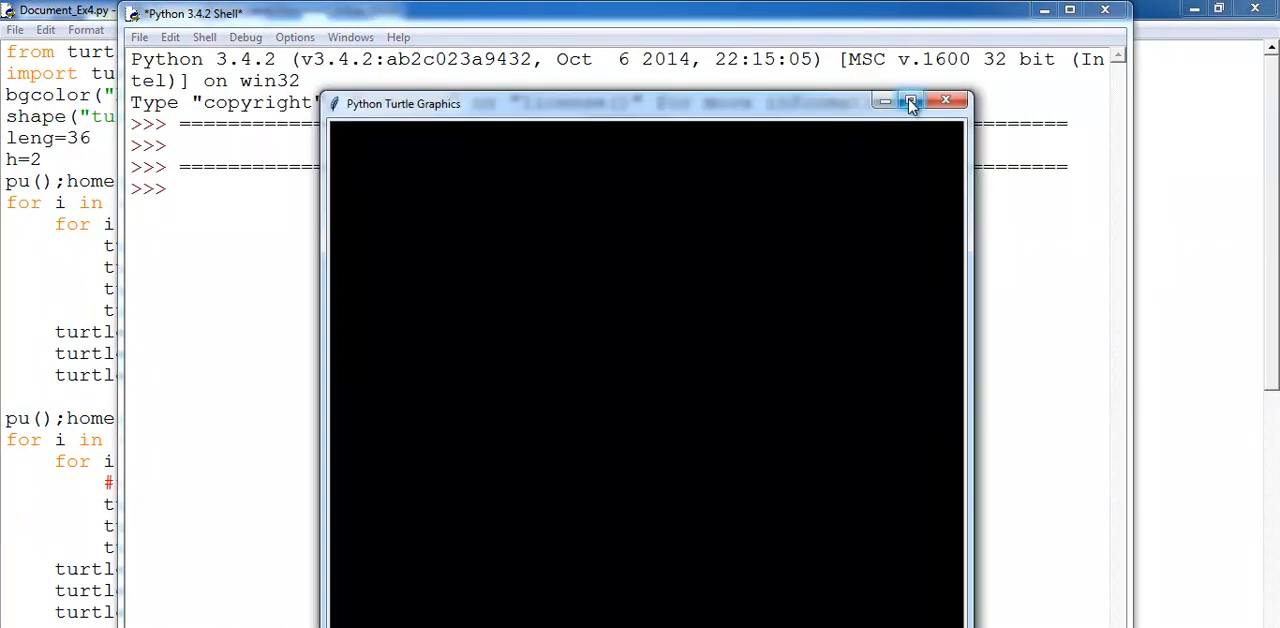